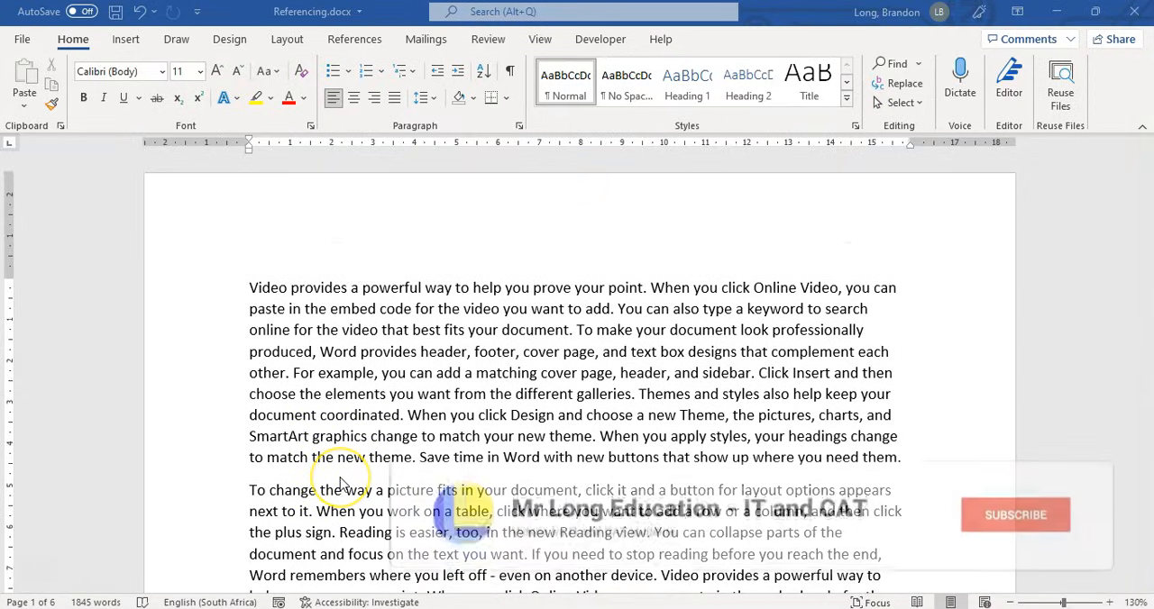
Show the Insert ribbon for the Referencing document
{"action": "left_click", "coordinate": [1014, 515]}
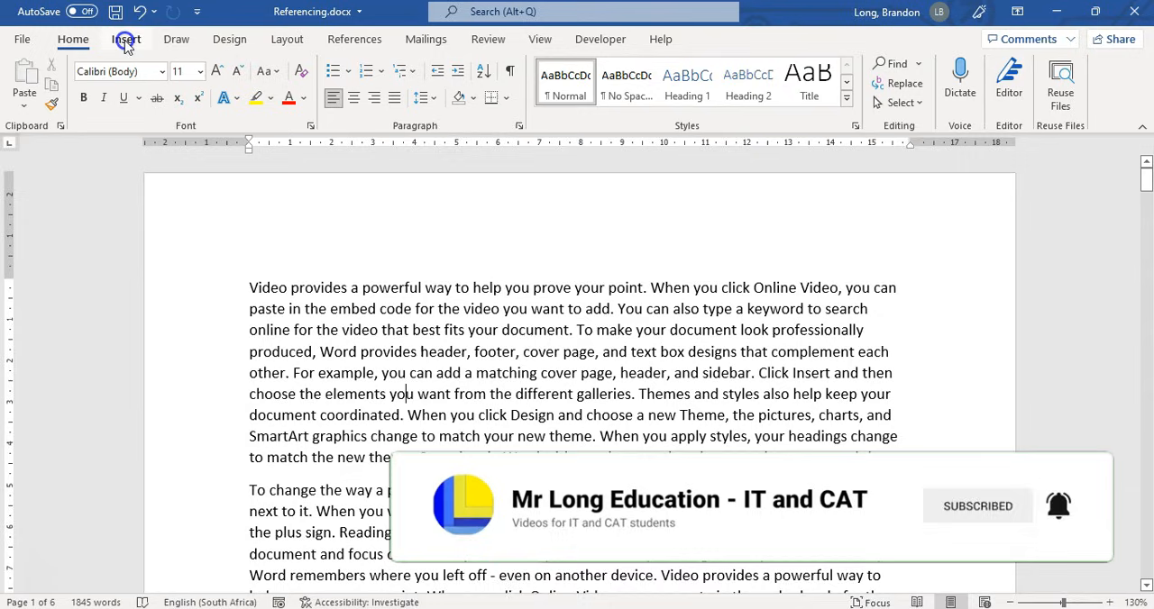
{"action": "left_click", "coordinate": [126, 39]}
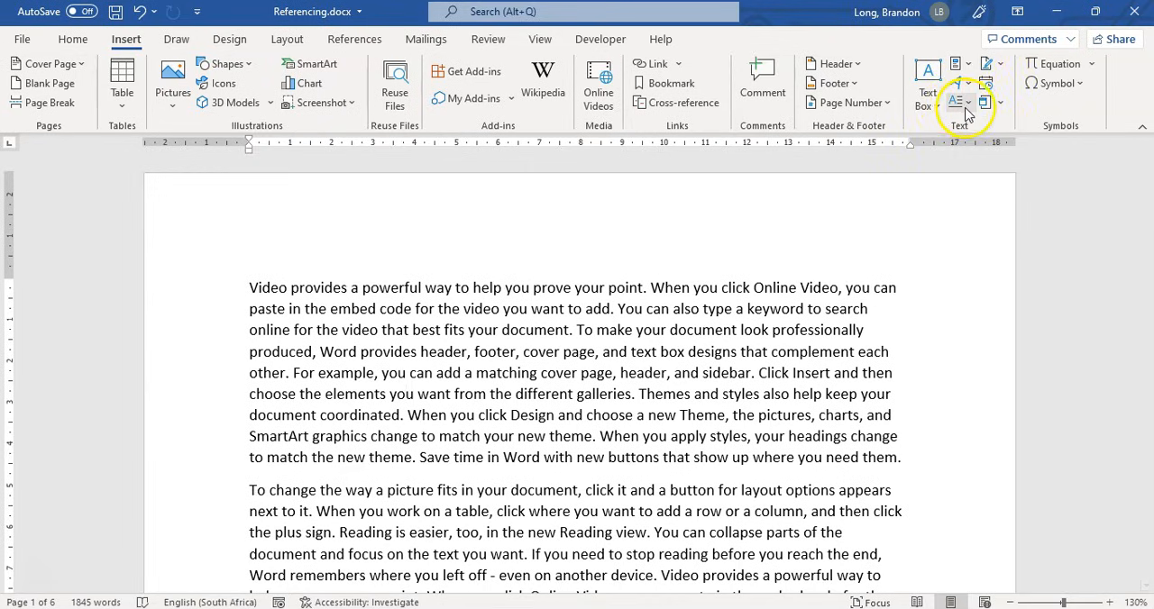
{"action": "mouse_move", "coordinate": [953, 101]}
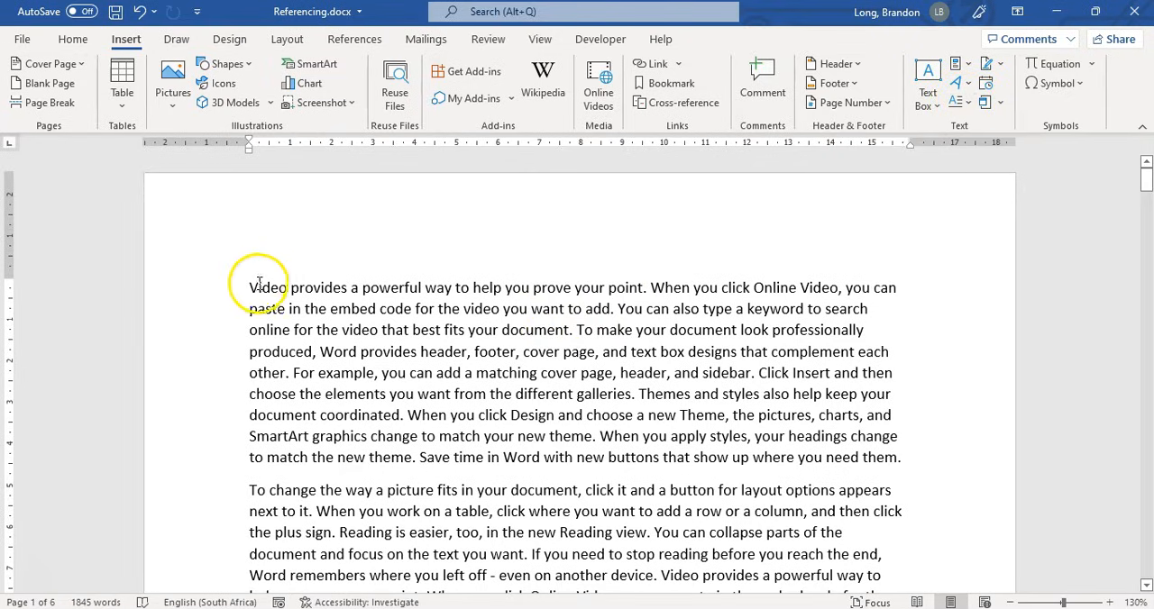
Select the word 'Video' and preview the Dropped and In margin drop cap choices
{"action": "left_click", "coordinate": [253, 289]}
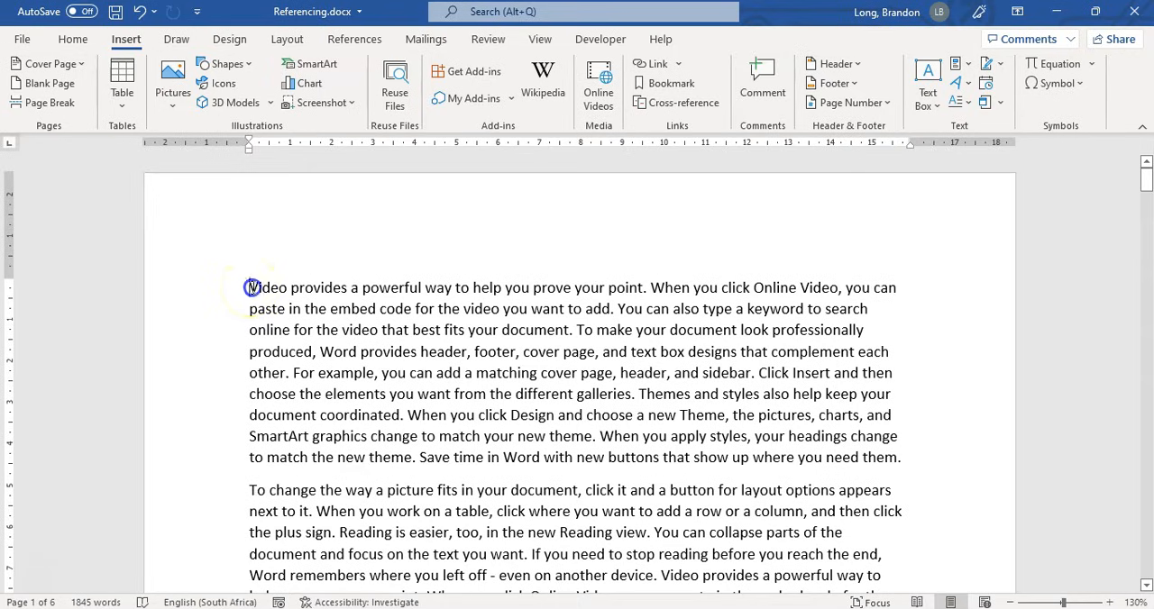
{"action": "double_click", "coordinate": [267, 288]}
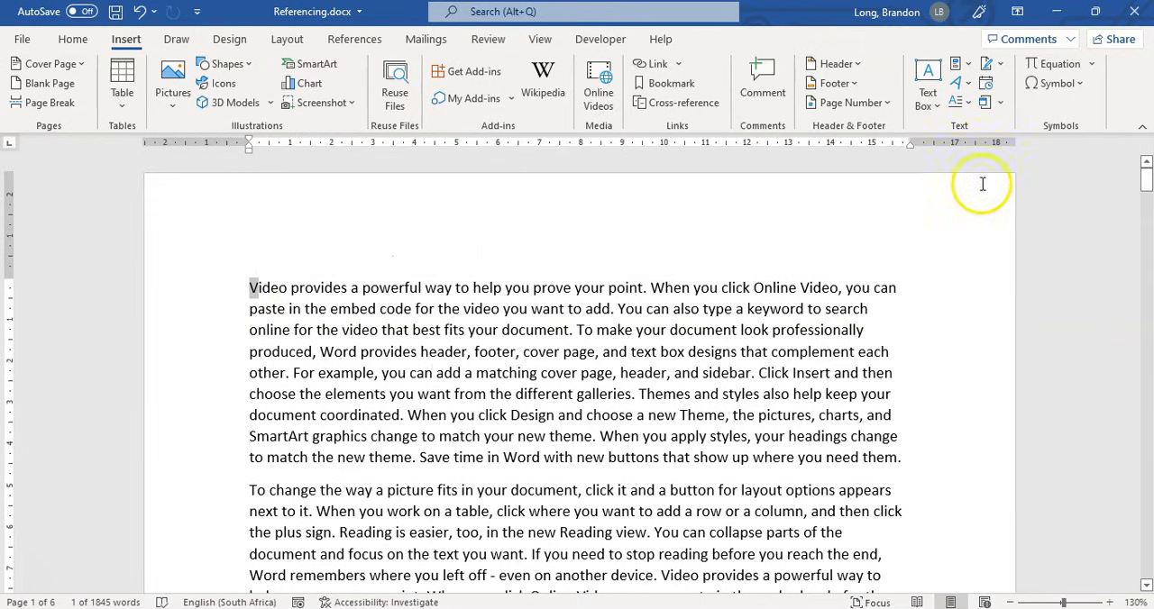
{"action": "left_click", "coordinate": [972, 101]}
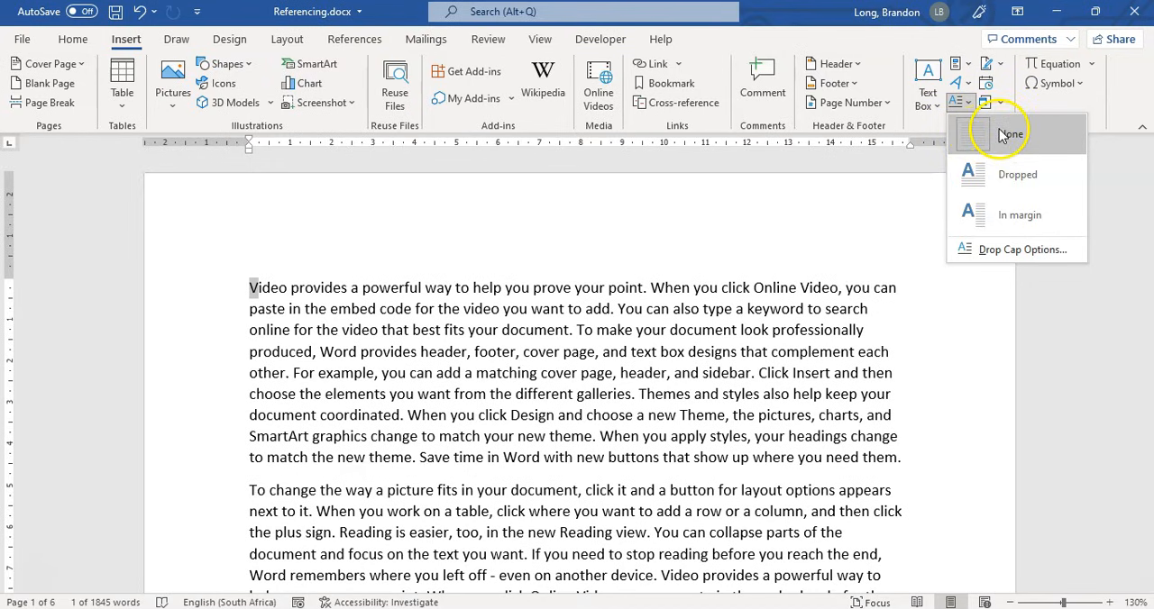
{"action": "left_click", "coordinate": [1017, 173]}
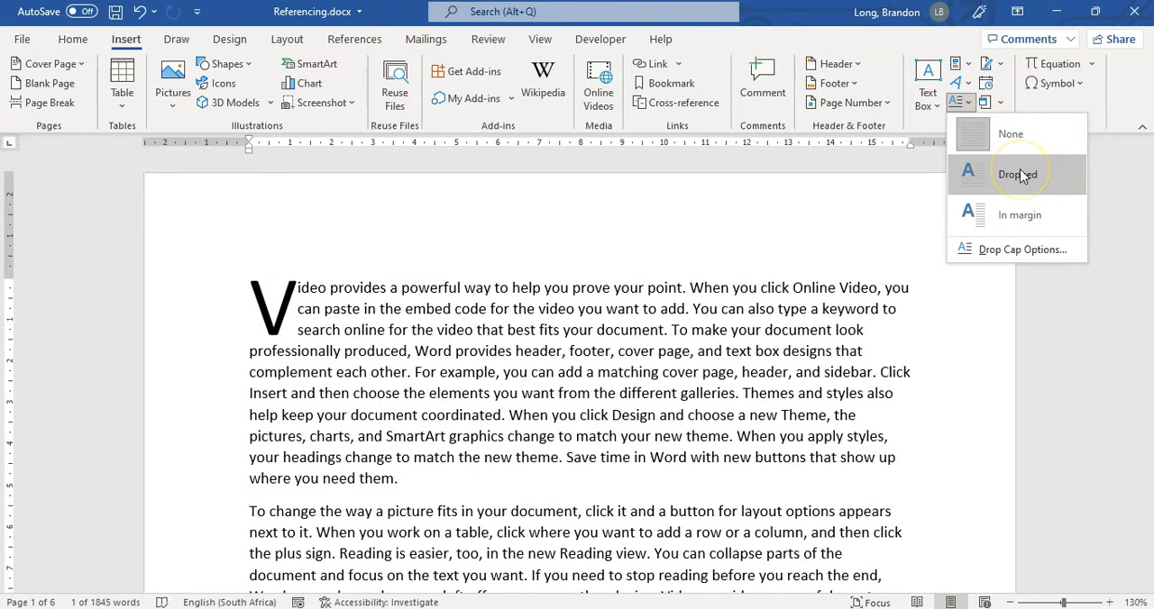
{"action": "mouse_move", "coordinate": [1020, 180]}
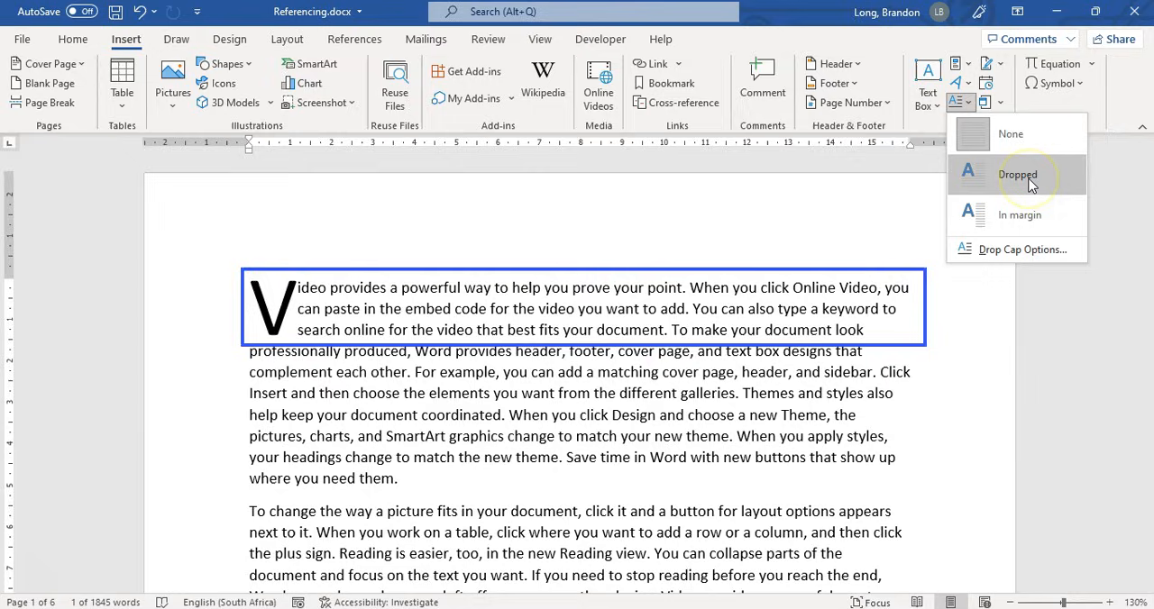
{"action": "left_click", "coordinate": [1016, 173]}
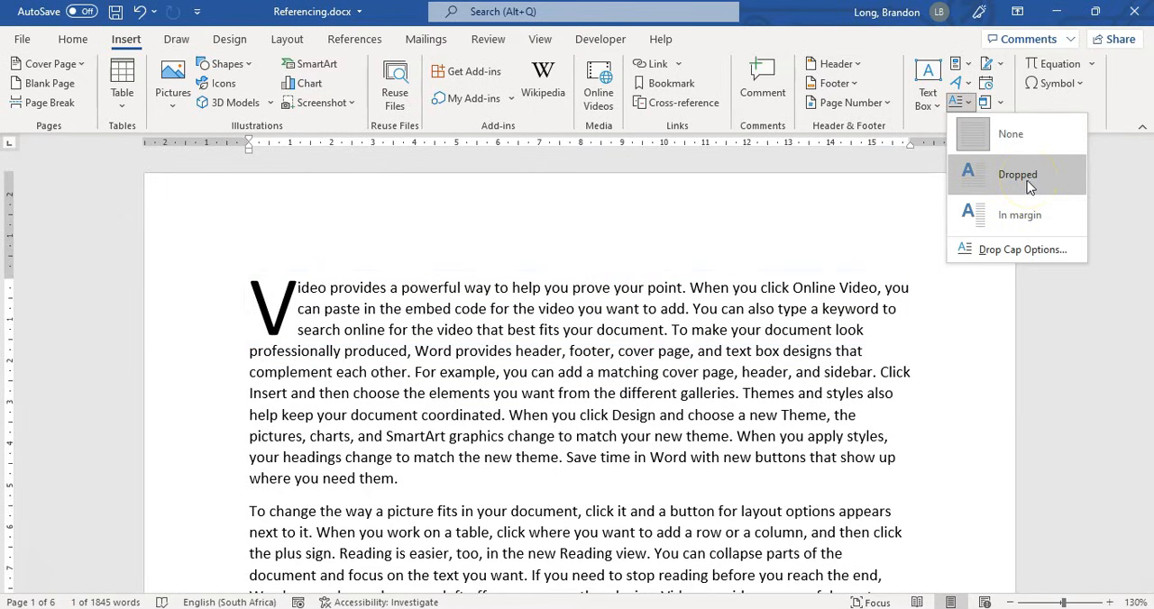
{"action": "left_click", "coordinate": [1019, 214]}
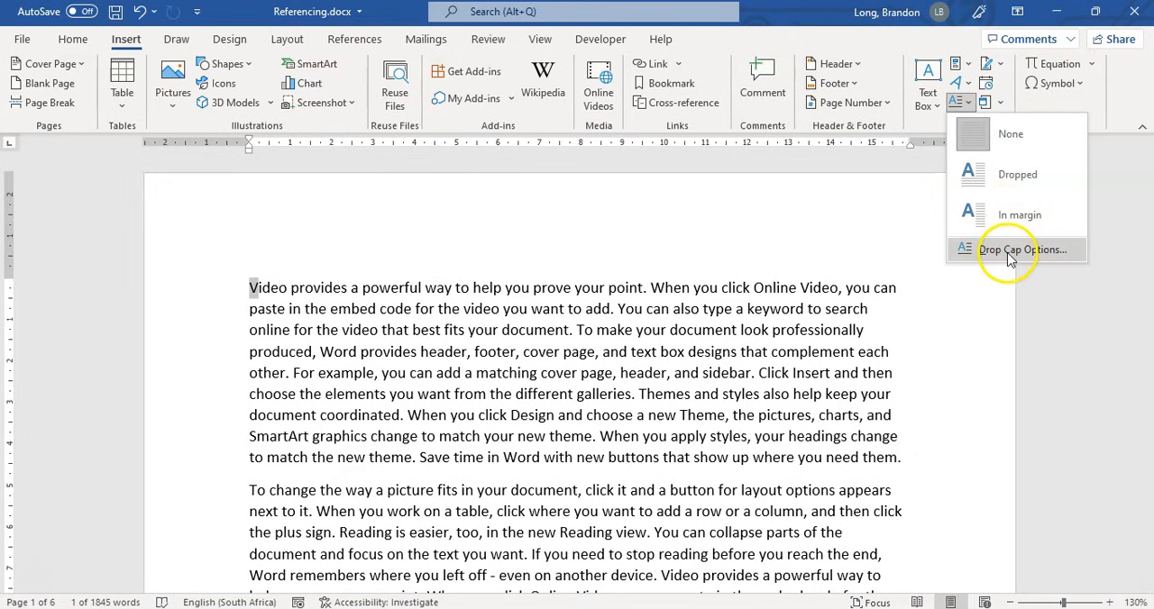
{"action": "mouse_move", "coordinate": [1022, 249]}
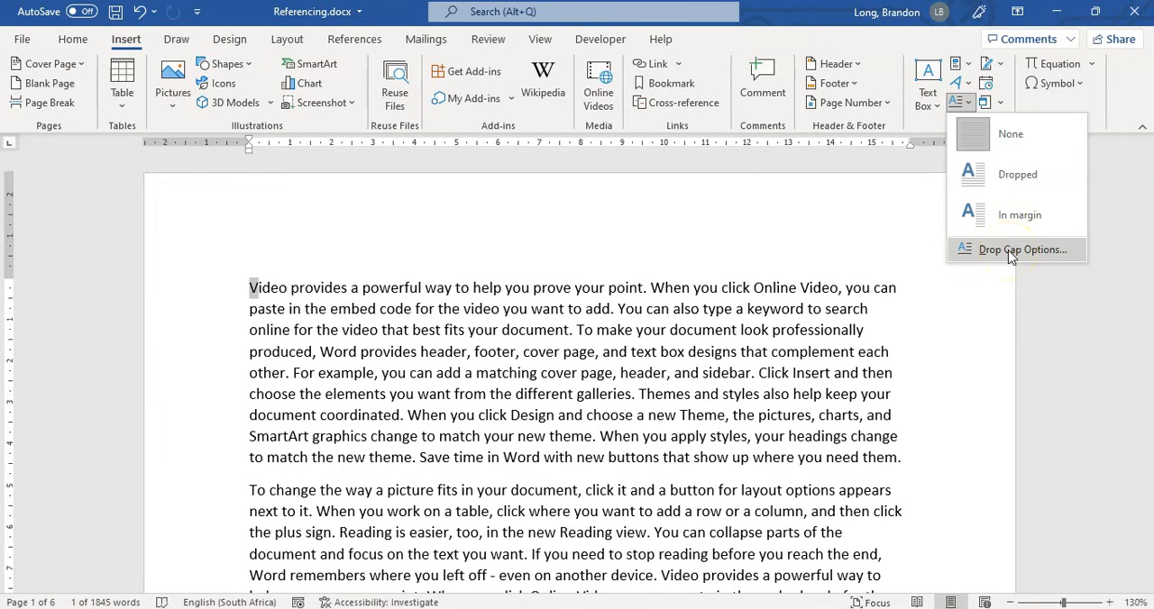
Apply a Dropped capital V with Lines to drop set to 4
{"action": "left_click", "coordinate": [1022, 248]}
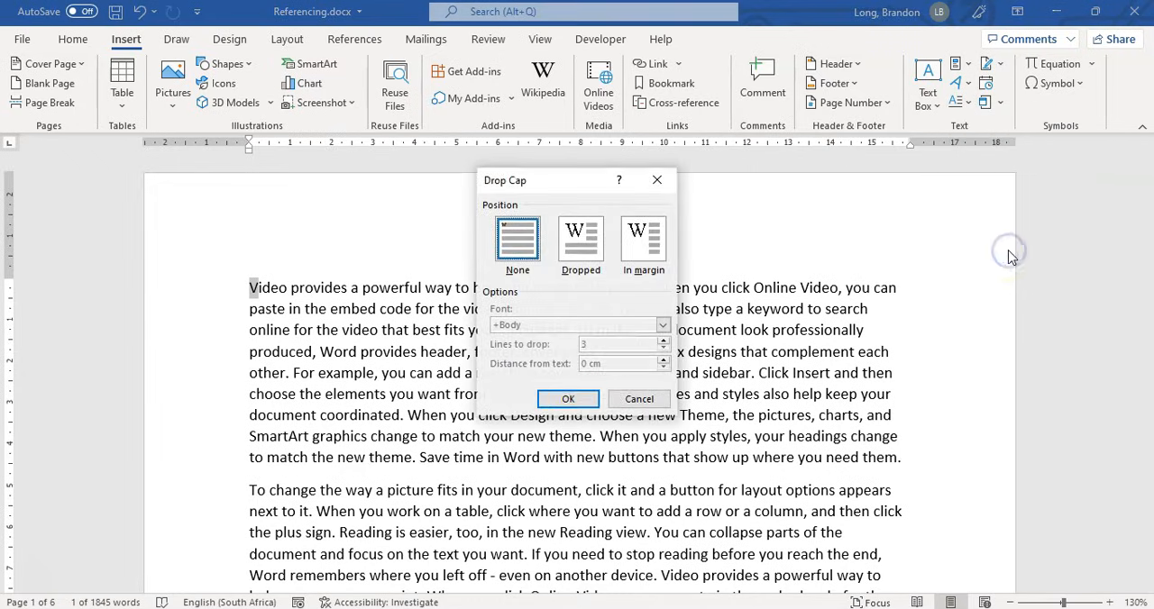
{"action": "left_click", "coordinate": [580, 238]}
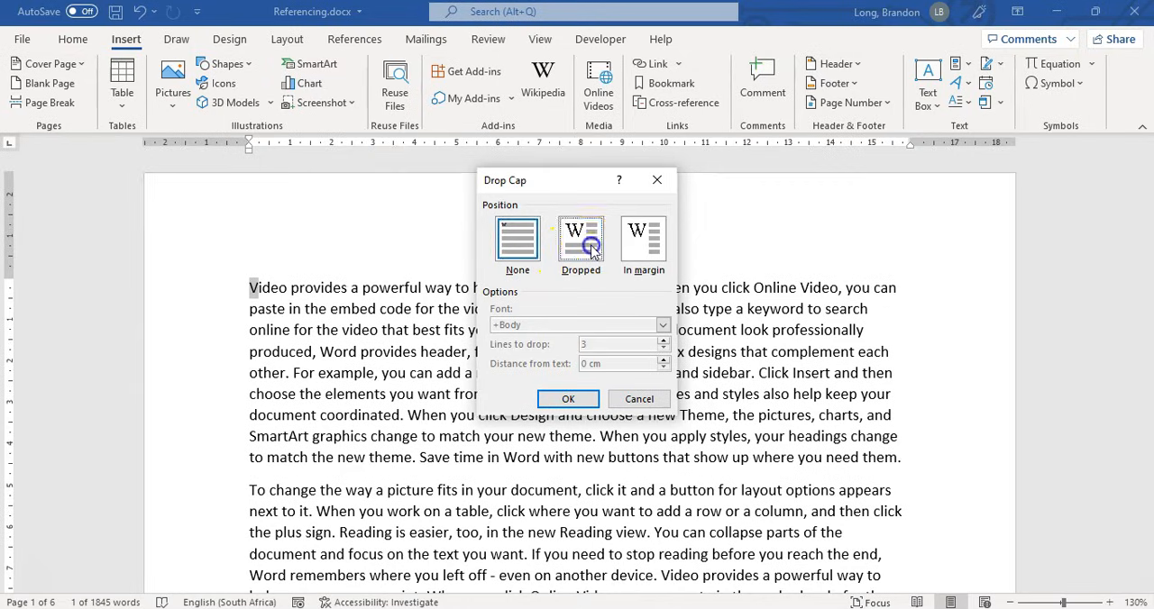
{"action": "left_click", "coordinate": [641, 238]}
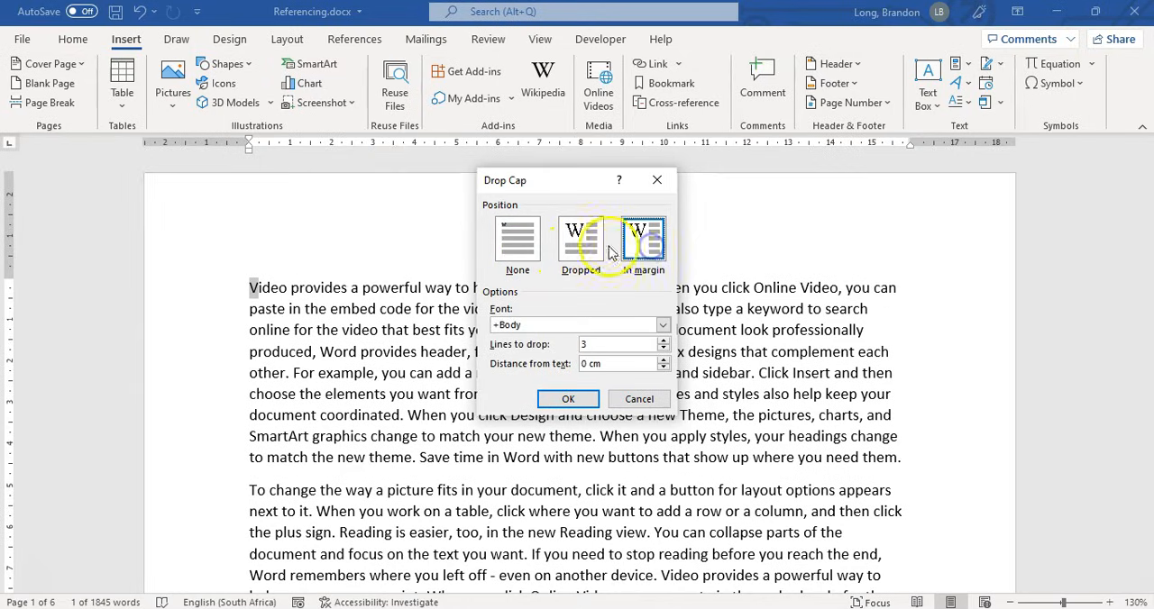
{"action": "left_click", "coordinate": [581, 238]}
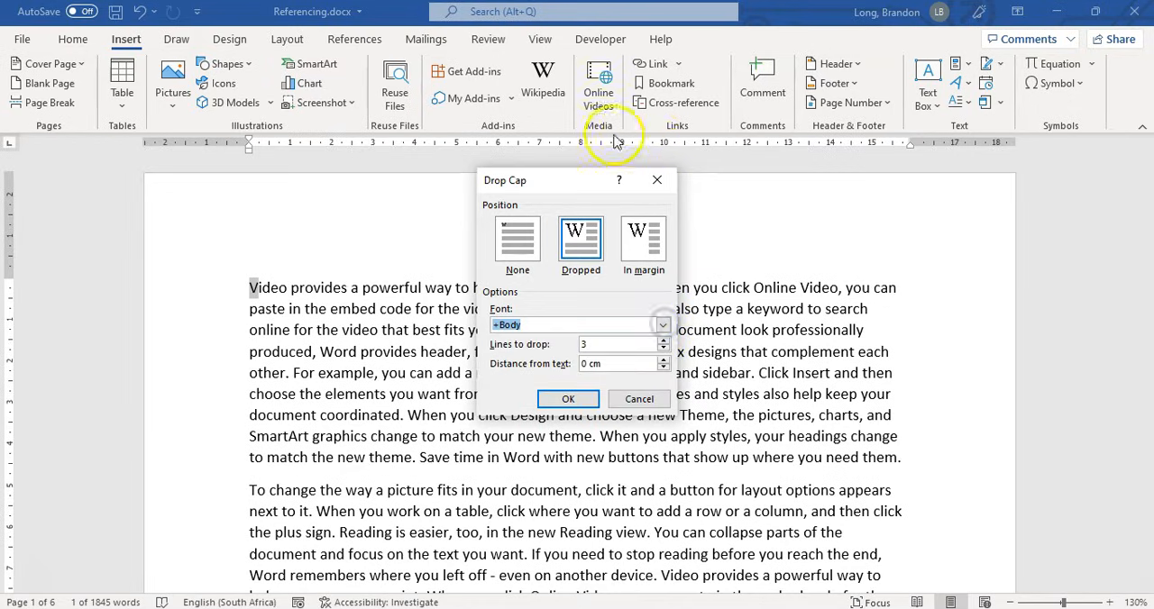
{"action": "mouse_move", "coordinate": [537, 356]}
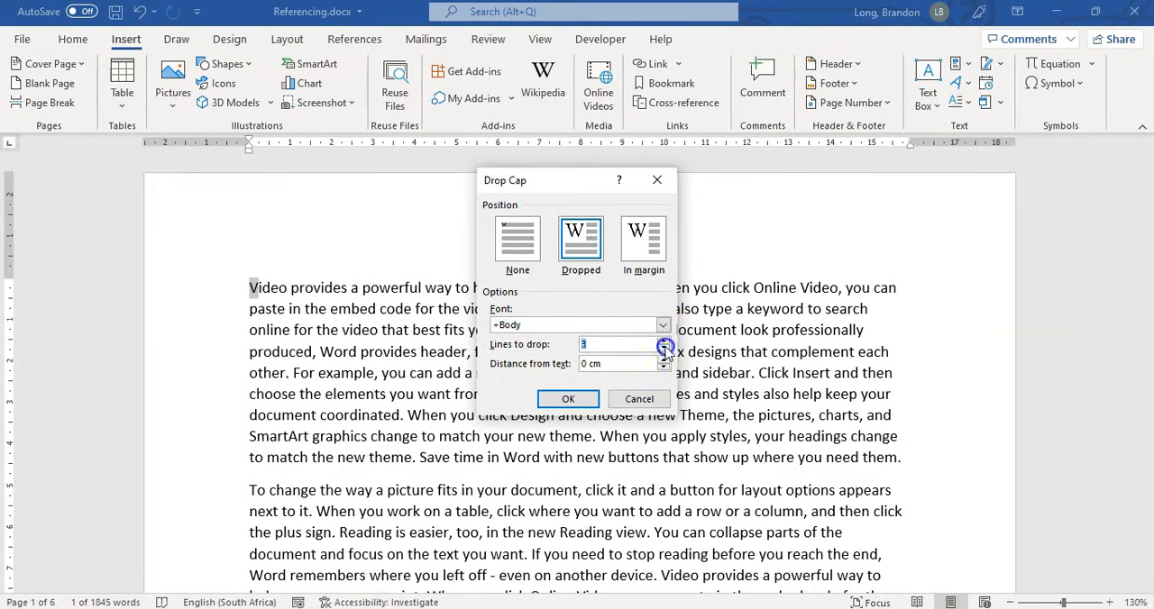
{"action": "left_click", "coordinate": [663, 341]}
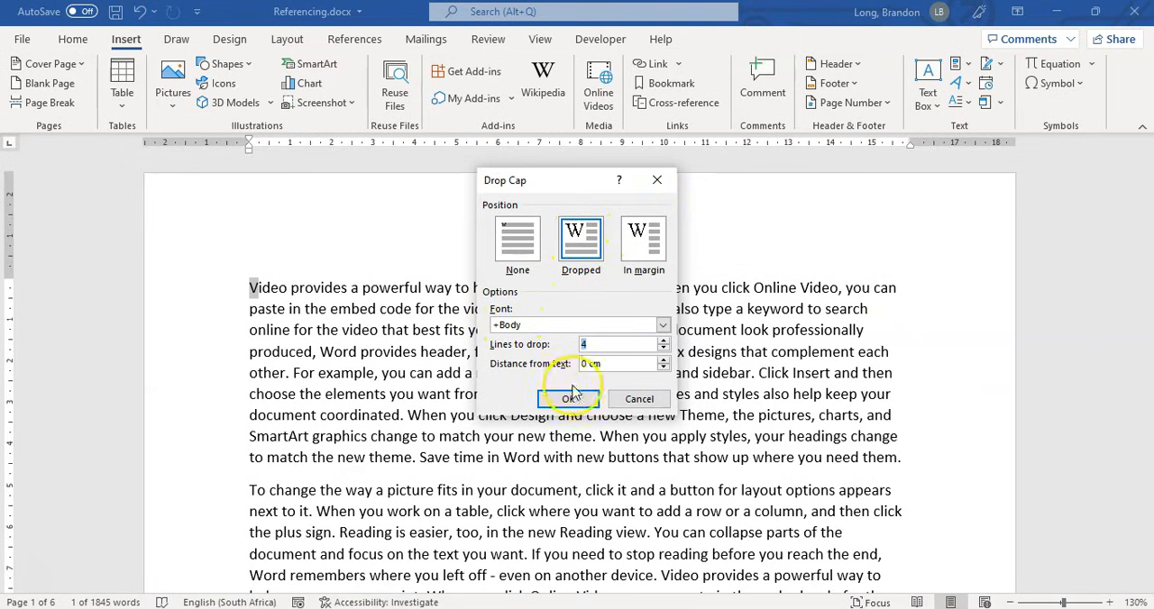
{"action": "left_click", "coordinate": [570, 398]}
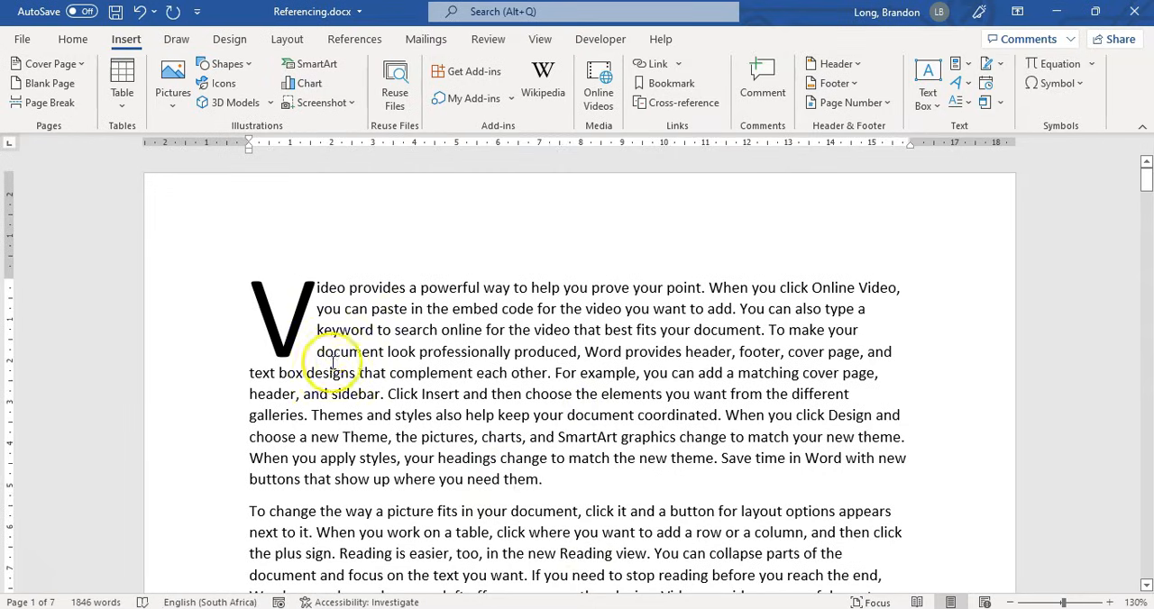
Change the capital V to In margin with Lines to drop set to 2
{"action": "left_click", "coordinate": [284, 320]}
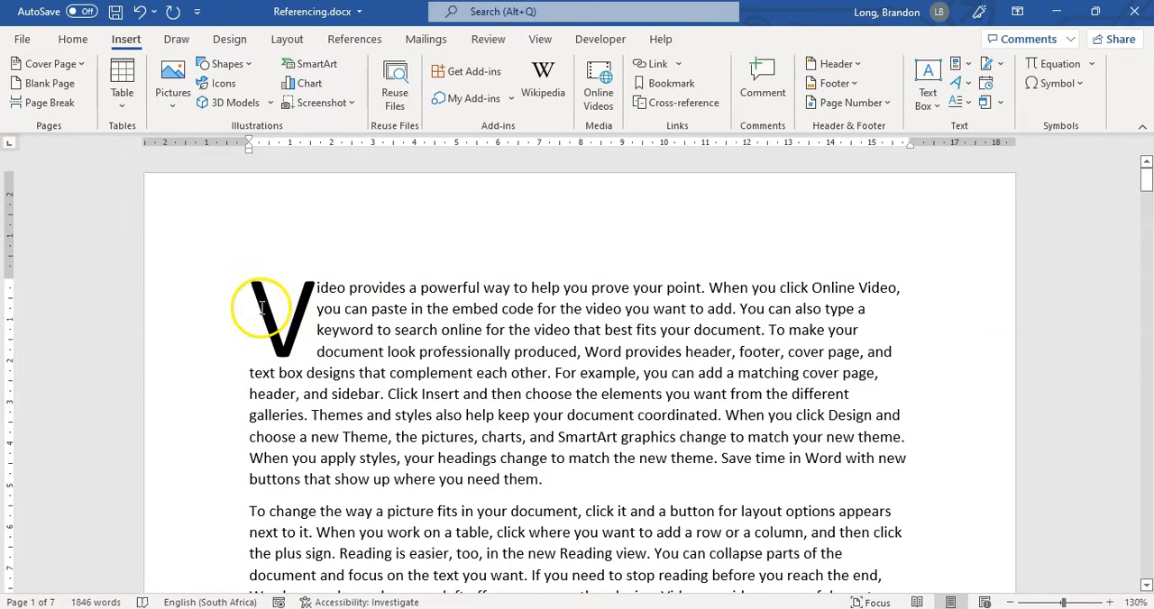
{"action": "left_click", "coordinate": [966, 101]}
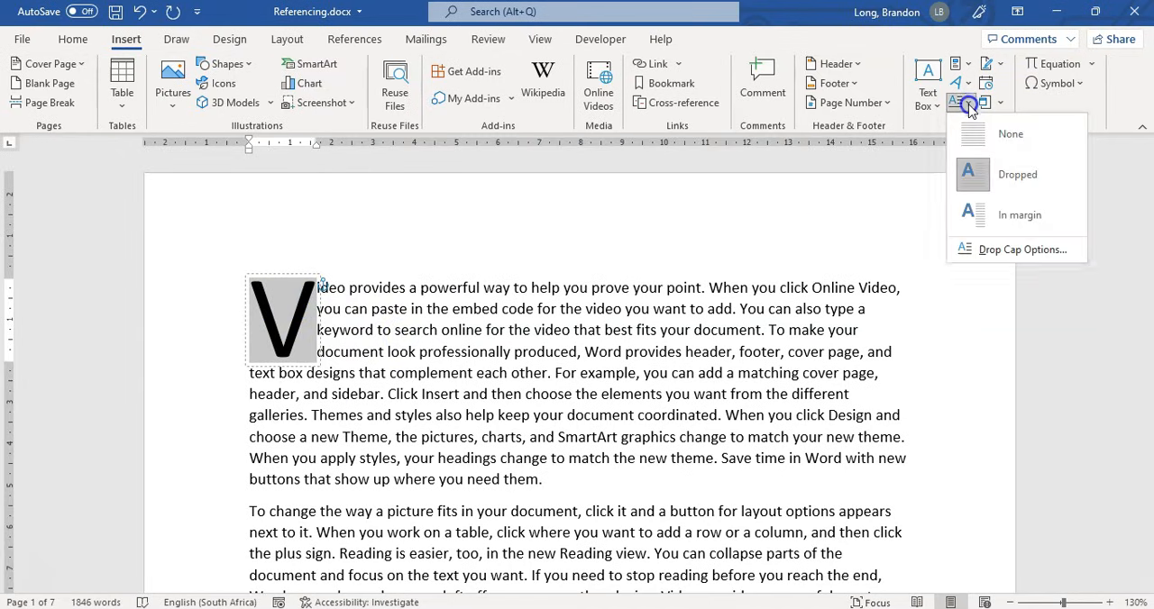
{"action": "left_click", "coordinate": [1009, 133]}
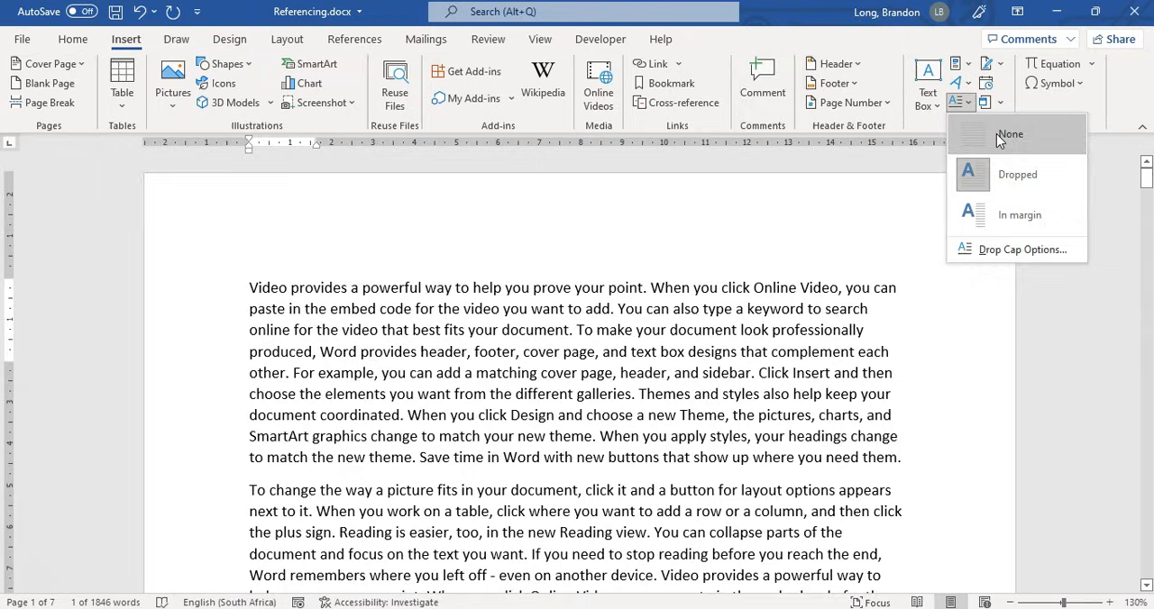
{"action": "left_click", "coordinate": [1022, 249]}
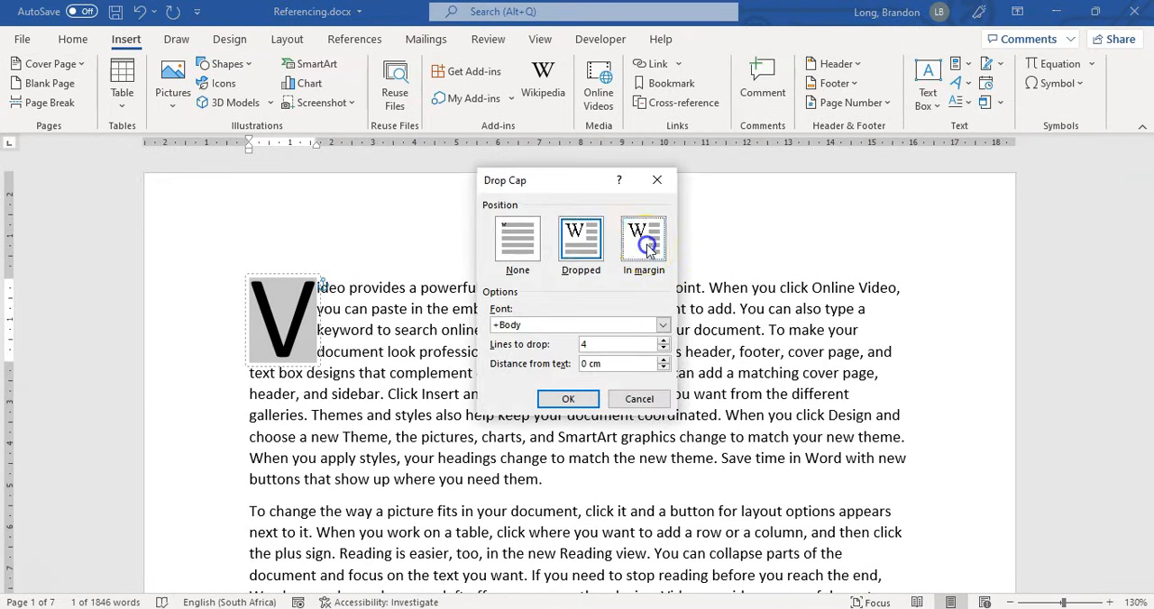
{"action": "left_click", "coordinate": [642, 242]}
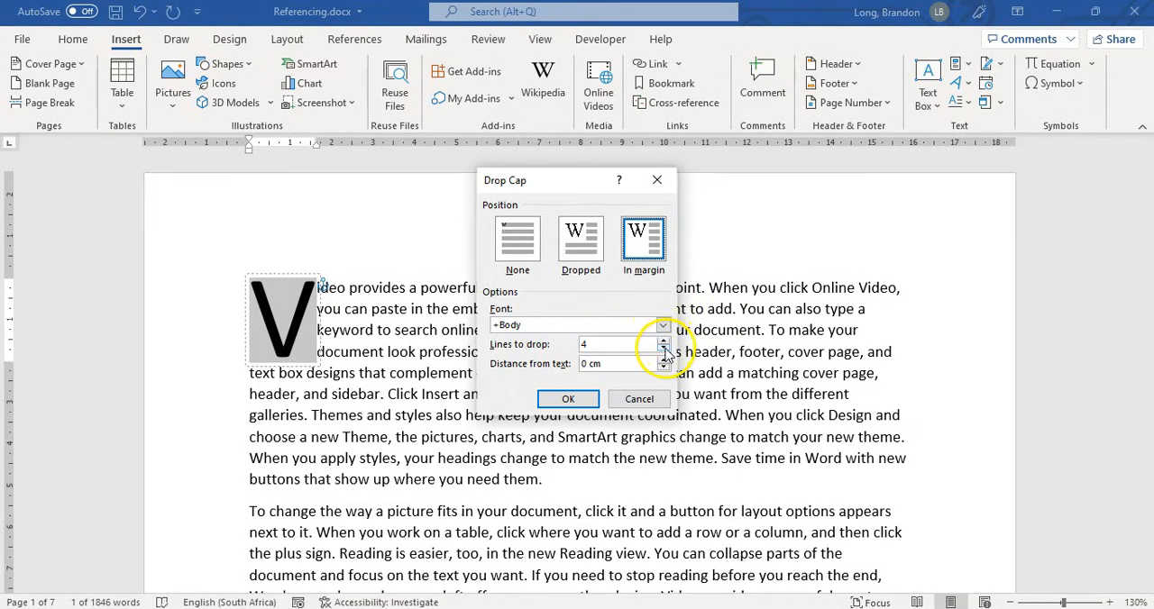
{"action": "left_click", "coordinate": [663, 350]}
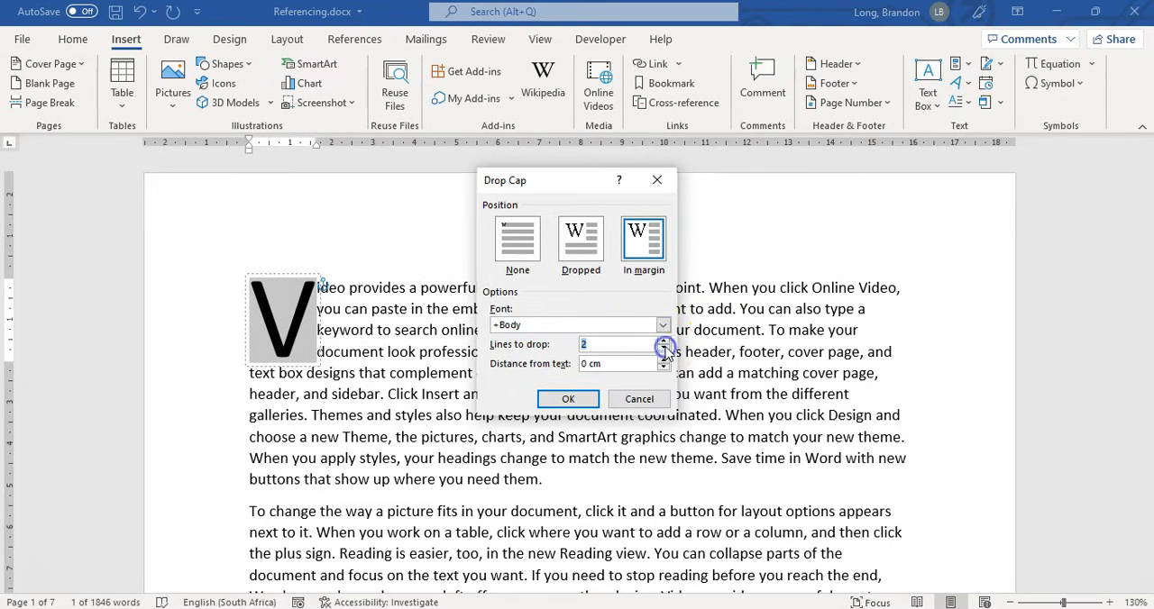
{"action": "left_click", "coordinate": [568, 399]}
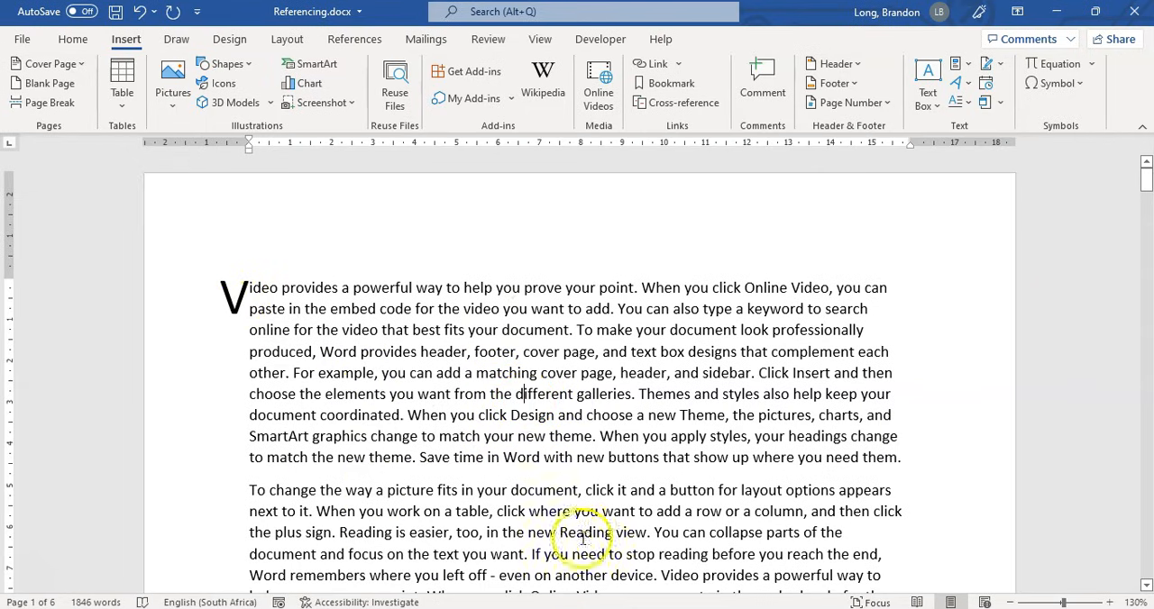
{"action": "mouse_move", "coordinate": [123, 90]}
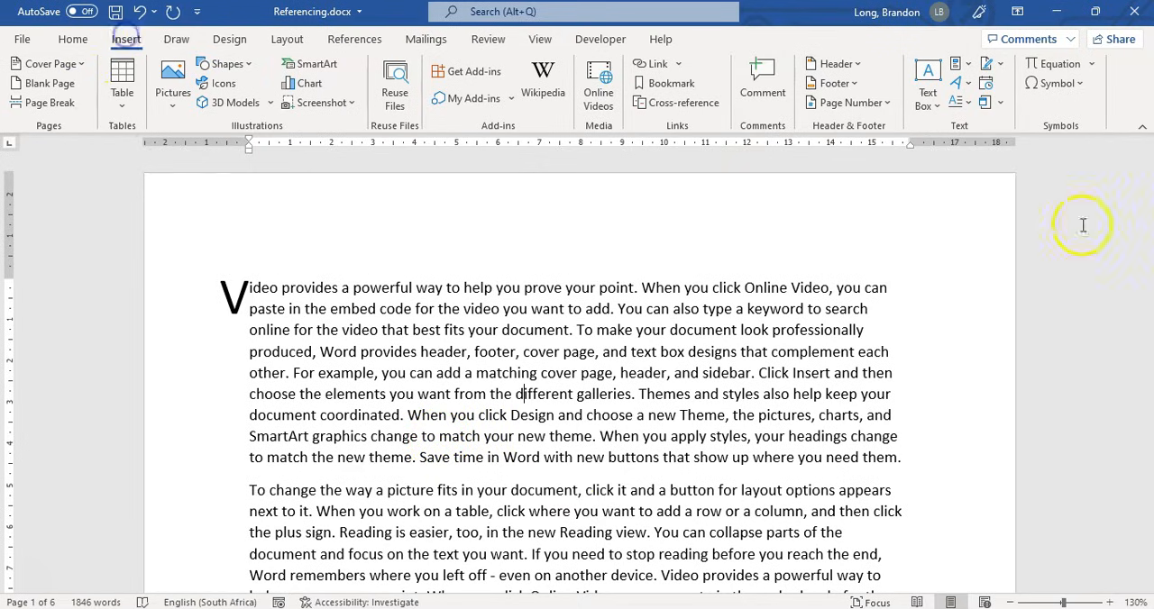
{"action": "left_click", "coordinate": [969, 101]}
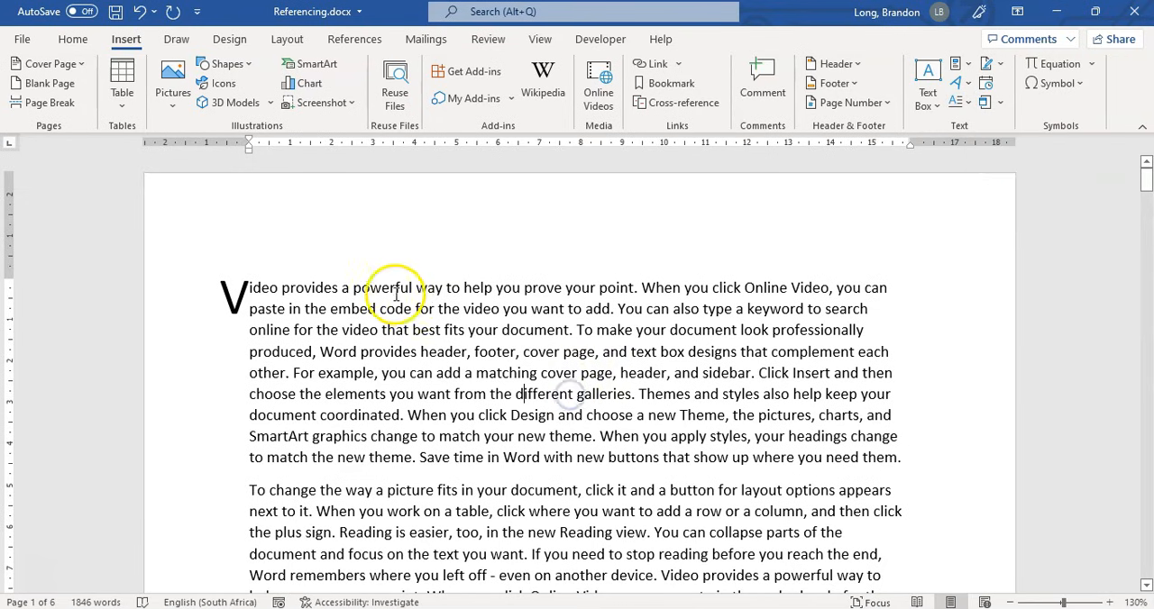
{"action": "scroll", "scroll_direction": "down", "scroll_amount": 3}
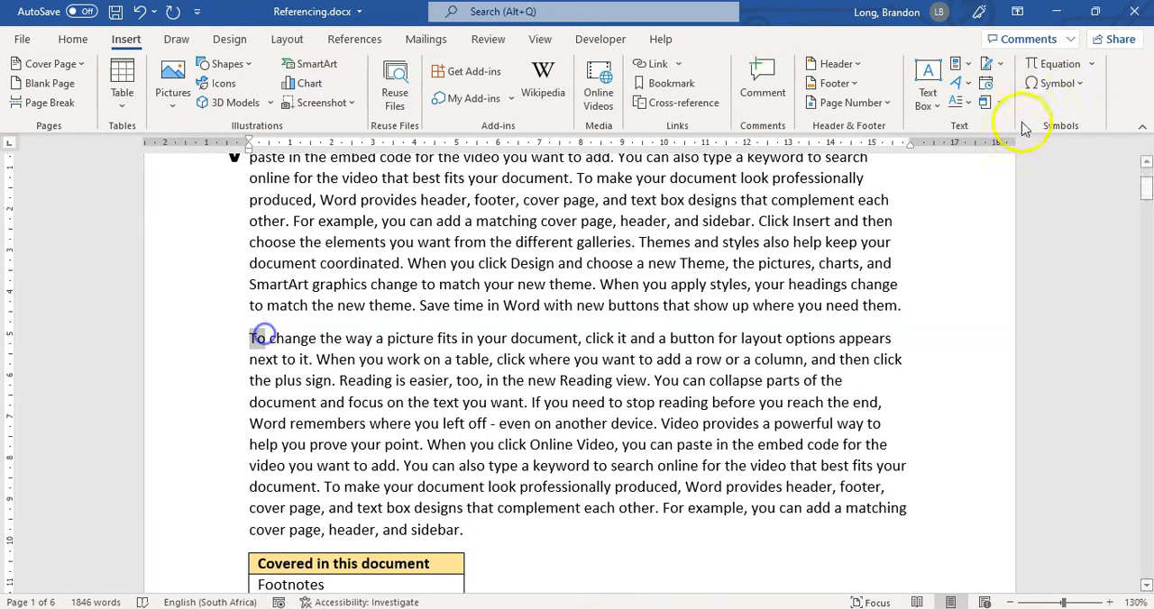
{"action": "left_click", "coordinate": [958, 101]}
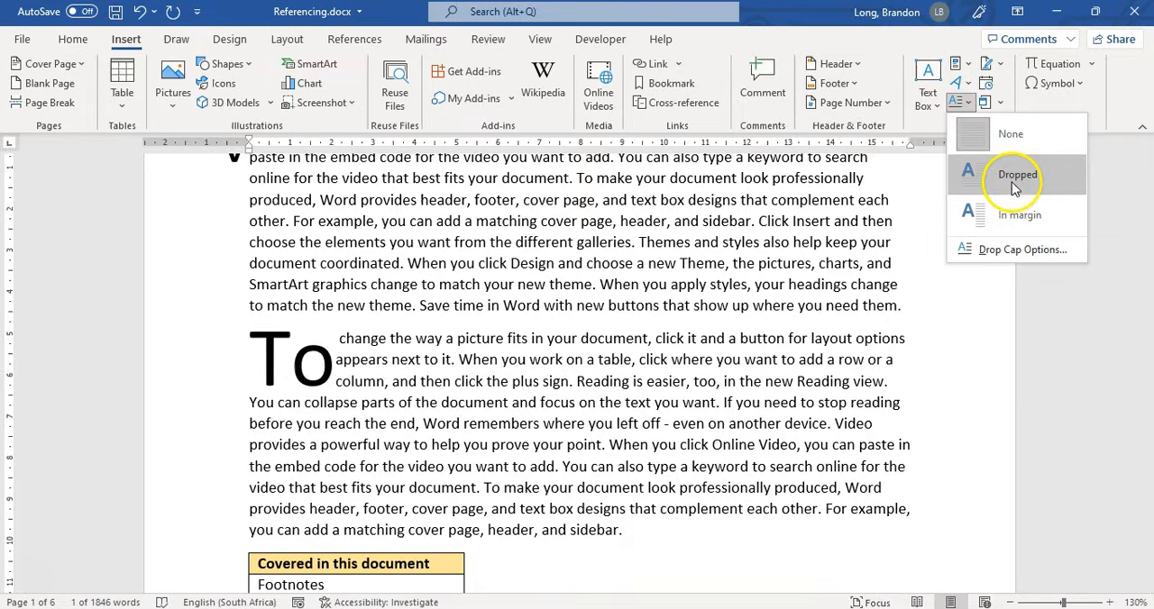
{"action": "left_click", "coordinate": [1017, 173]}
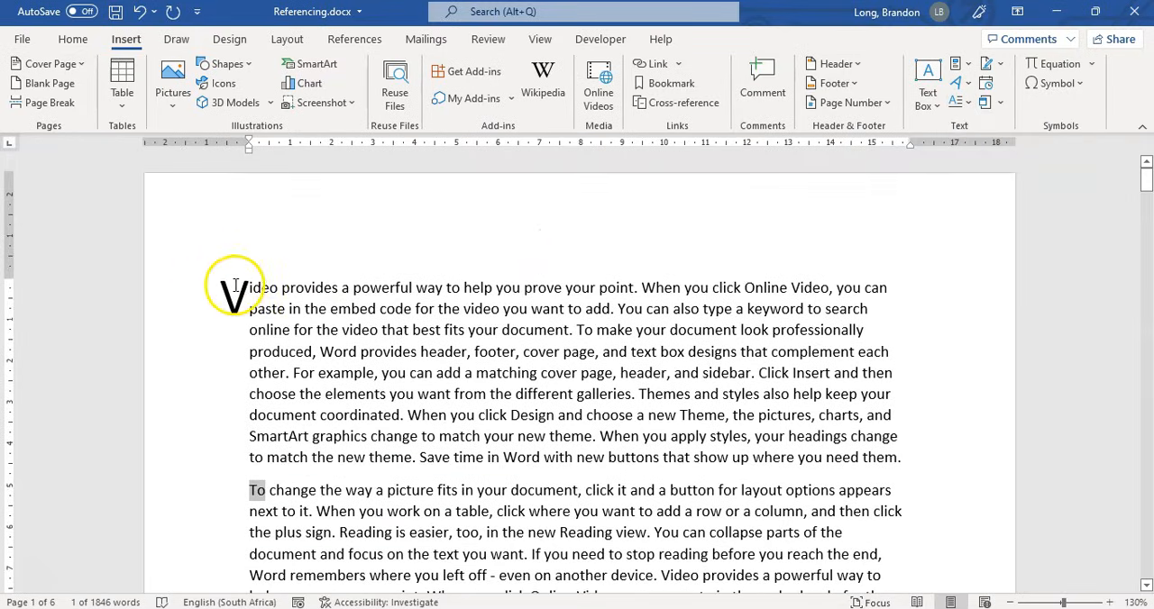